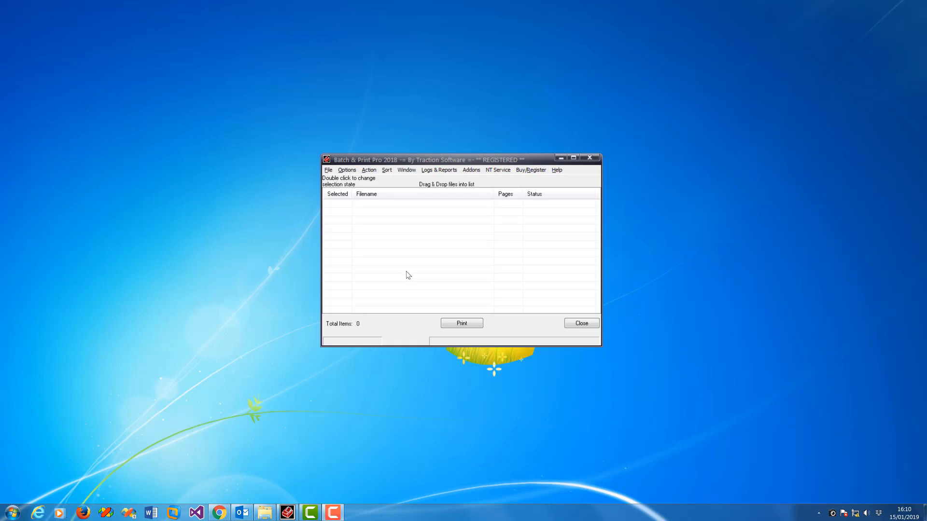
pyautogui.moveTo(436, 239)
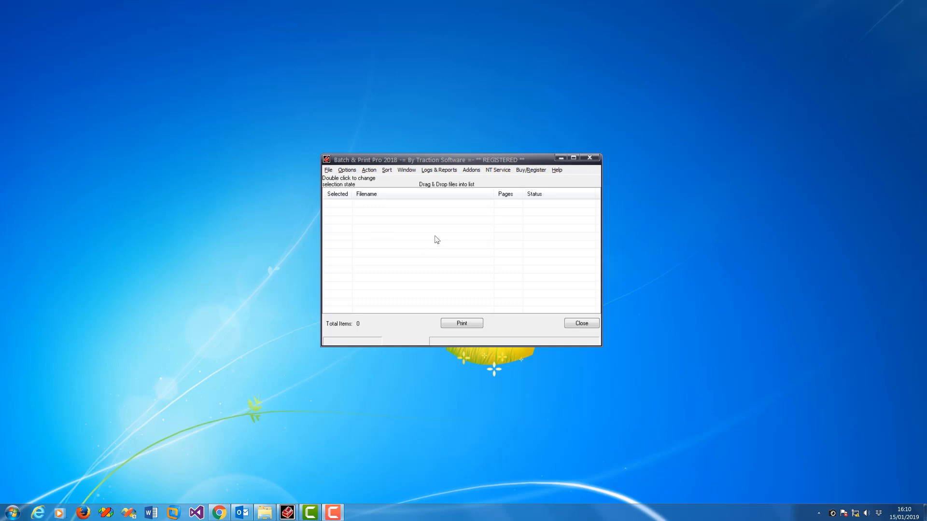
pyautogui.moveTo(351, 172)
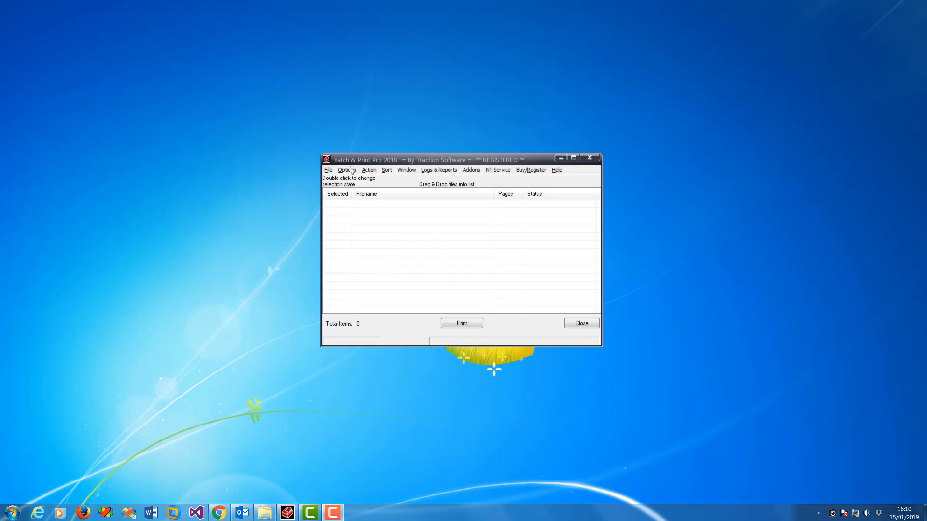
# - Activate directory monitoring for c:\test printing to the Ricoh Aficio MP 5000 PS and save it
pyautogui.click(347, 170)
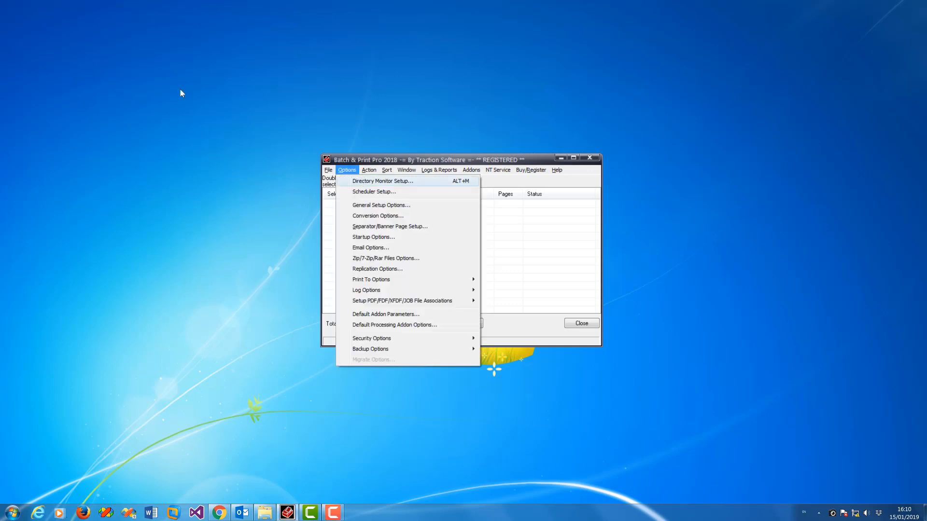
pyautogui.click(382, 181)
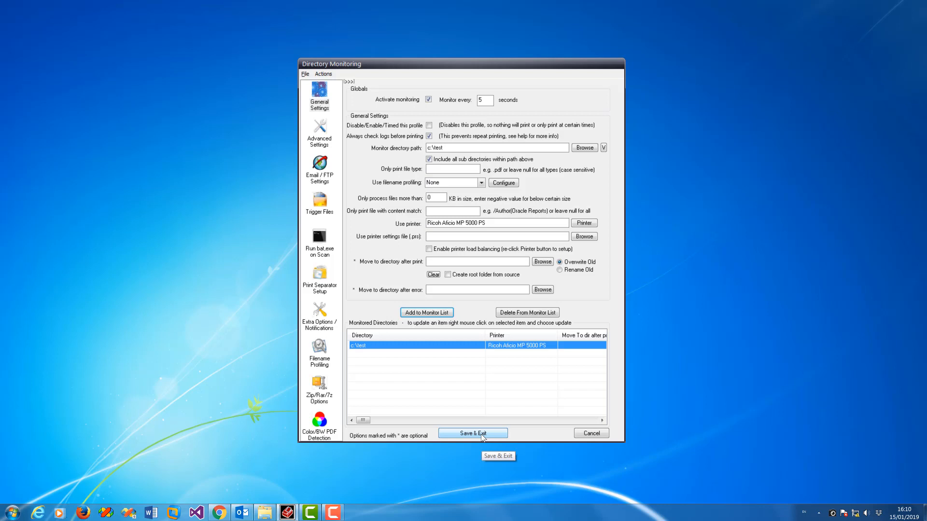
pyautogui.click(472, 433)
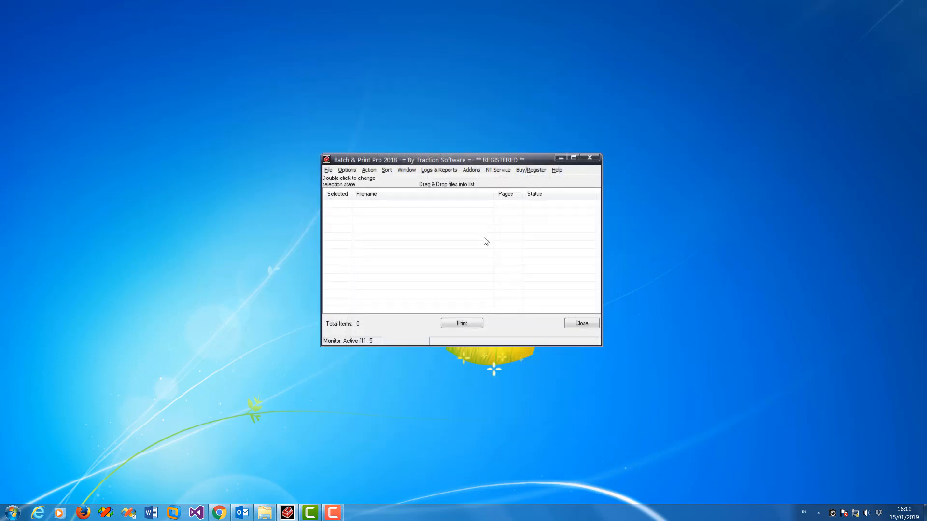
pyautogui.moveTo(485, 241)
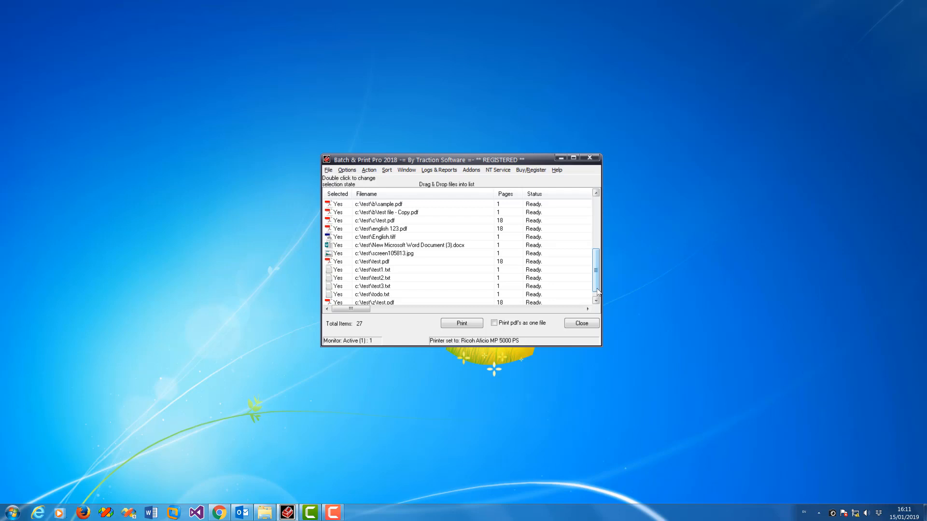
# - Spool the 27 monitored files to the Ricoh queue, agreeing to cancel earlier queued documents
pyautogui.click(461, 322)
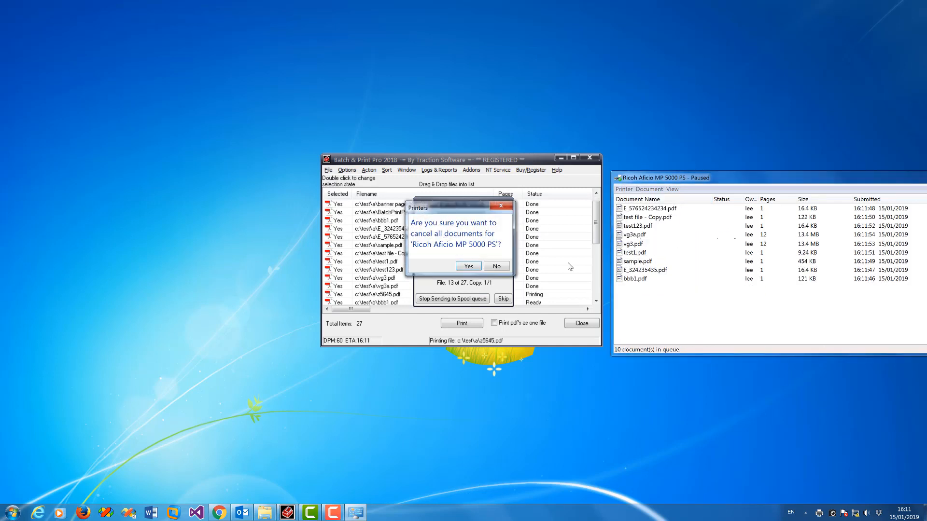
pyautogui.click(467, 267)
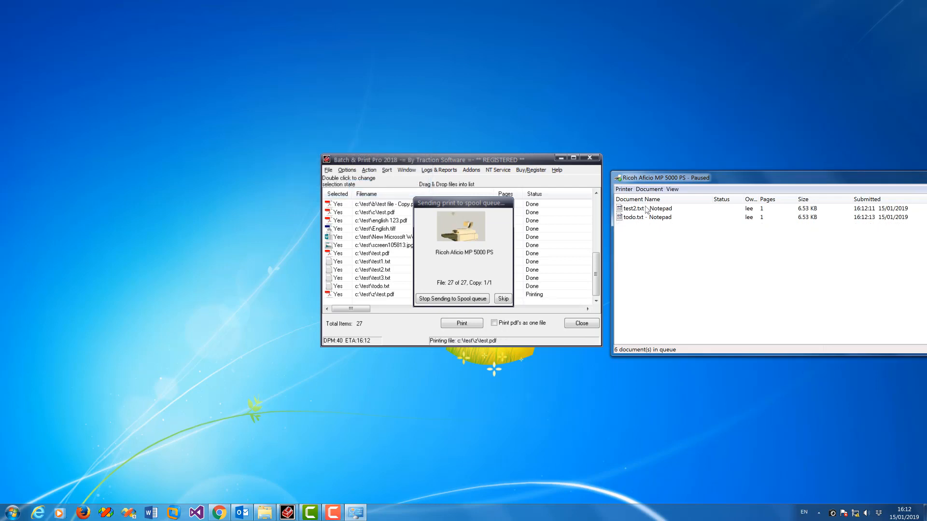
# - Cancel all documents waiting in the Ricoh Aficio MP 5000 PS queue and confirm
pyautogui.click(623, 189)
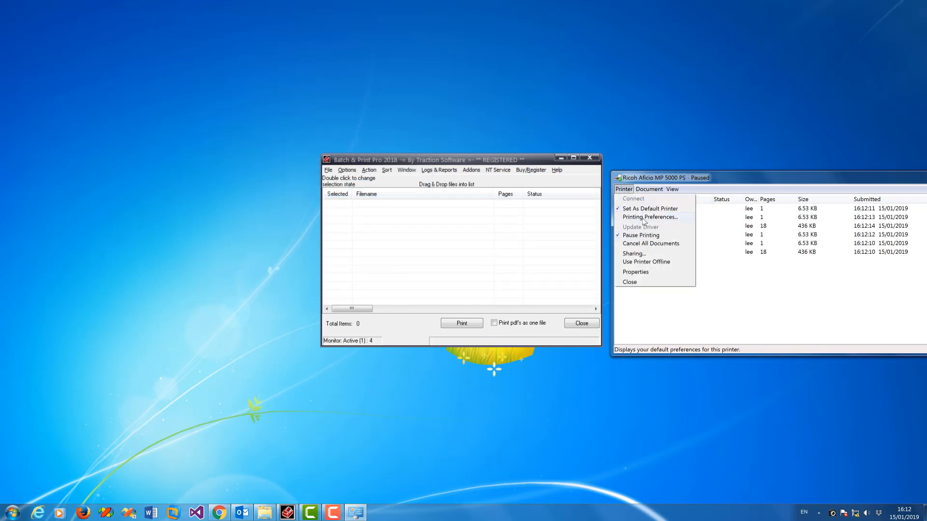
pyautogui.click(650, 243)
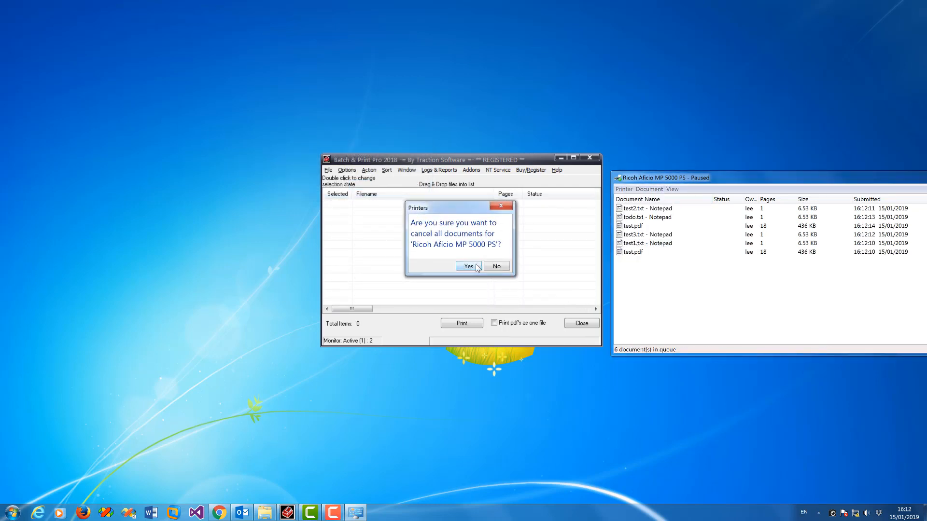
pyautogui.click(468, 266)
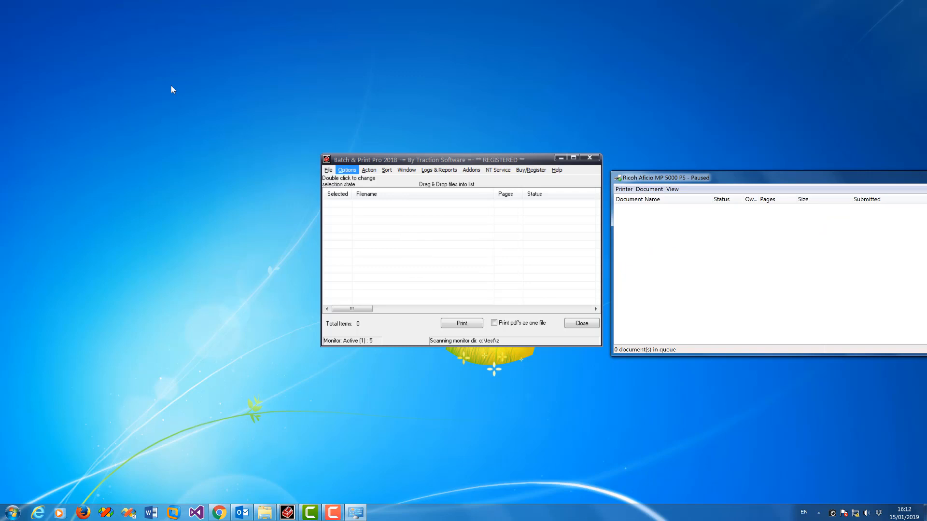
pyautogui.click(346, 170)
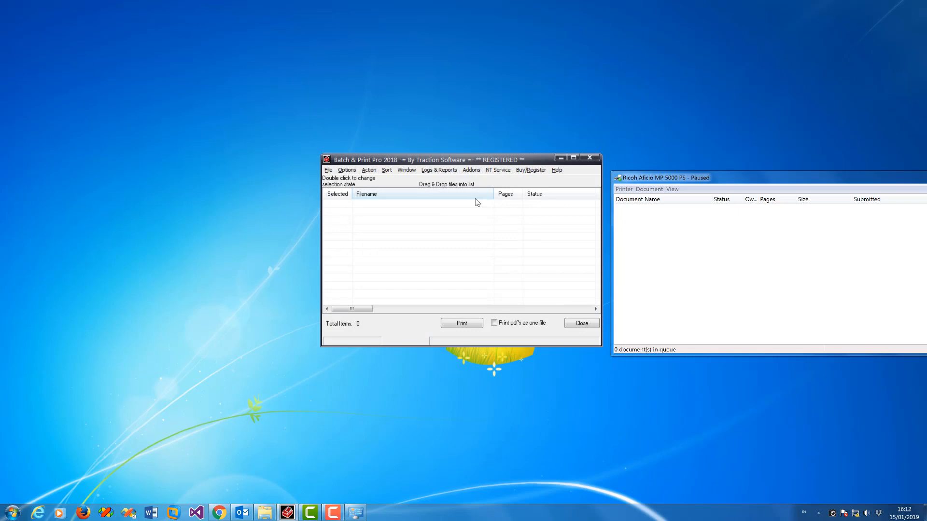
# - Check the empty error log, then bring up the View Print Log of earlier jobs
pyautogui.click(438, 170)
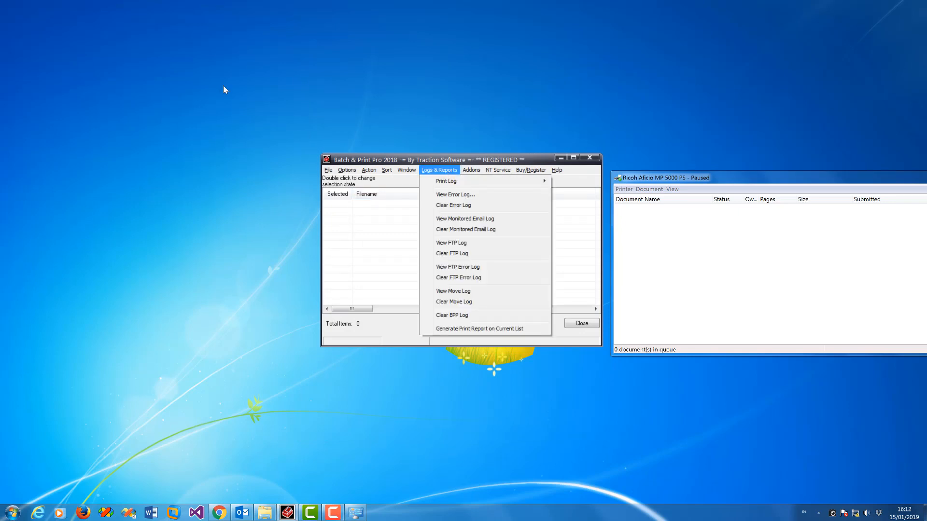
pyautogui.moveTo(446, 180)
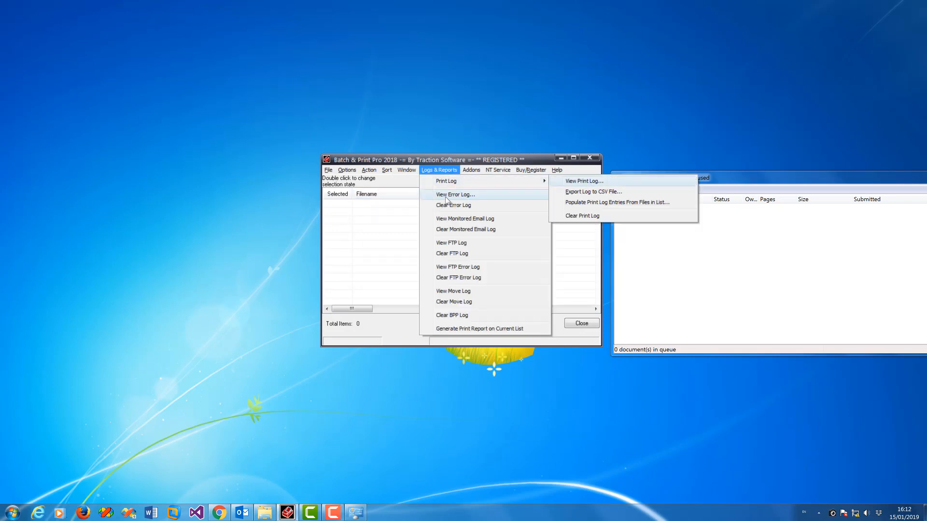
pyautogui.click(454, 194)
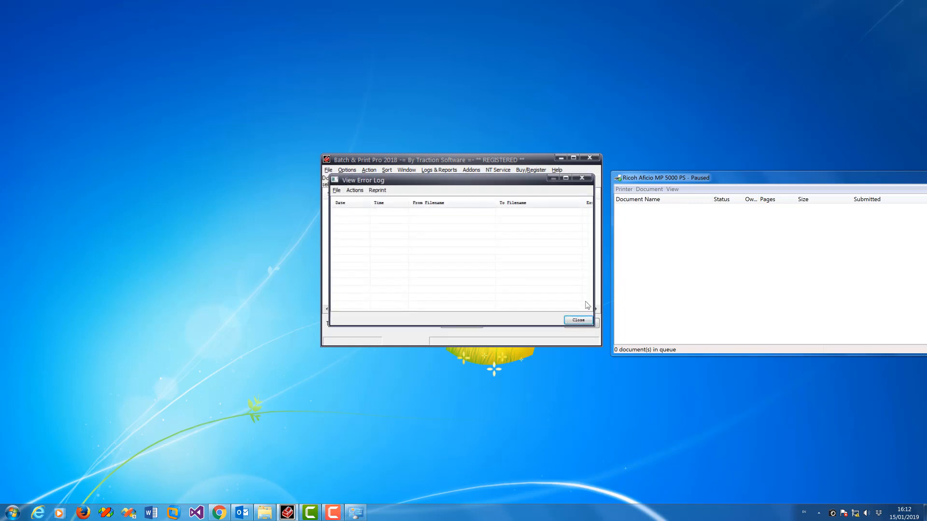
pyautogui.click(438, 169)
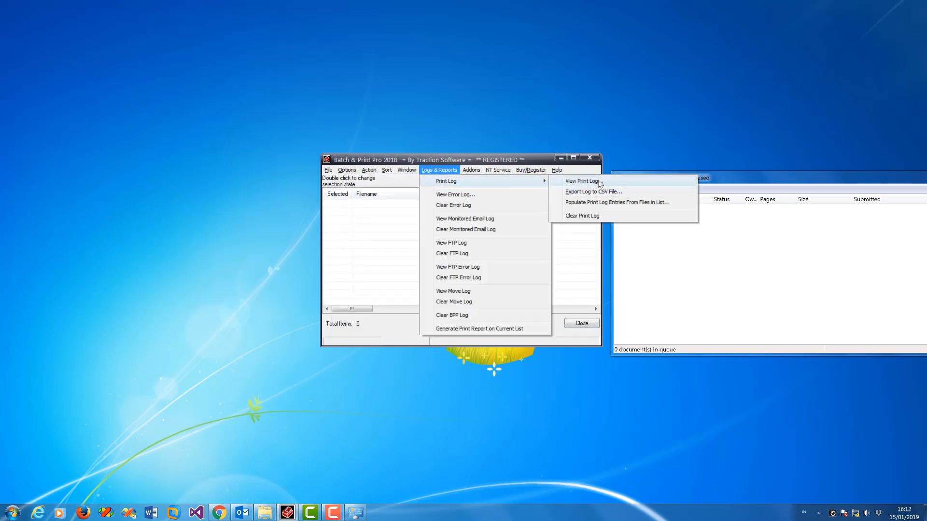
pyautogui.click(581, 181)
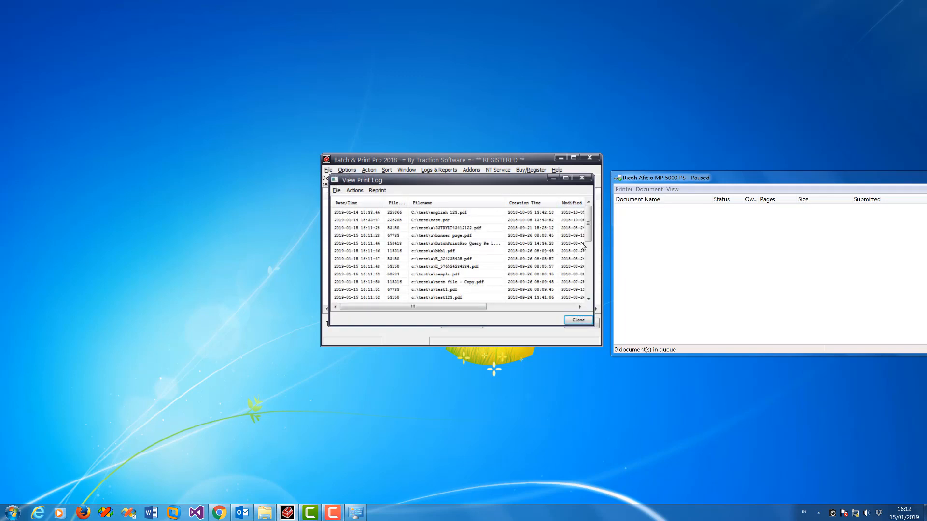
# - Reprint the test123.pdf and test.pdf log entries to the same printers as logged, then close the log
pyautogui.scroll(-3)
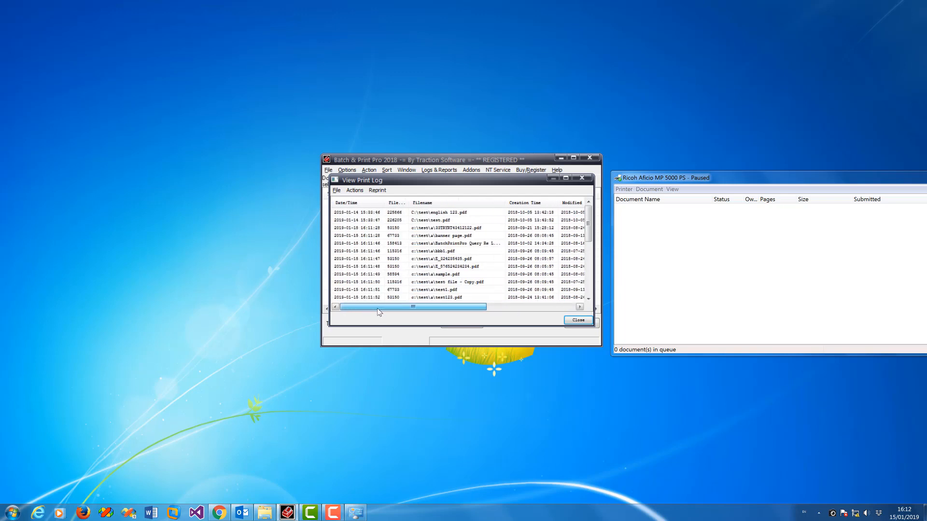
pyautogui.rightClick(441, 298)
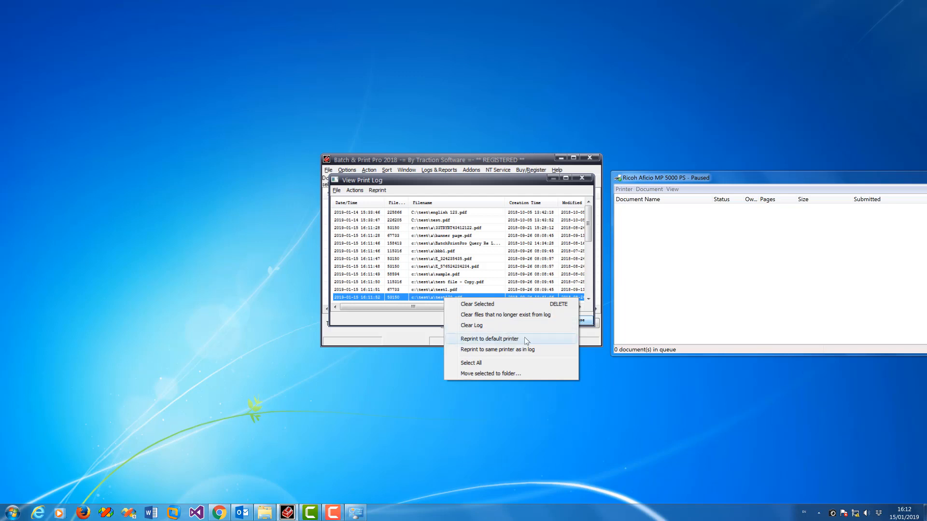
pyautogui.moveTo(479, 354)
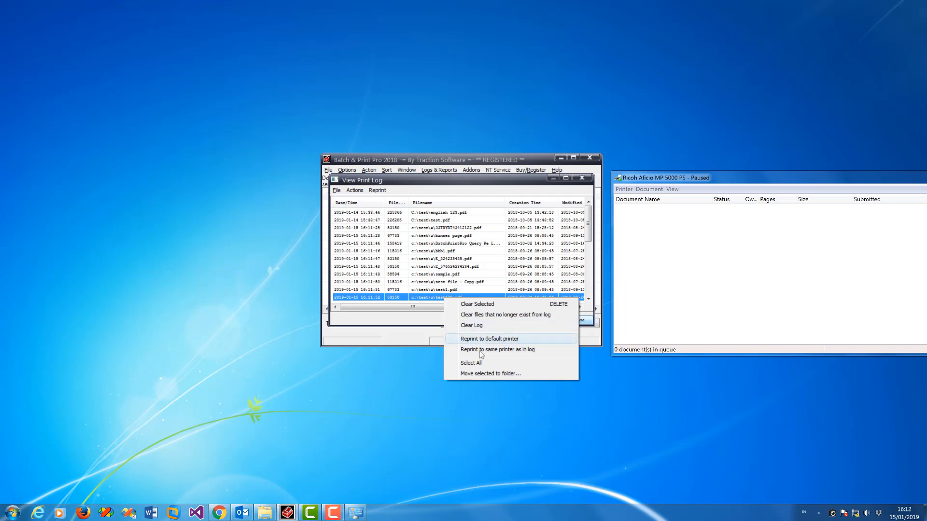
pyautogui.moveTo(496, 350)
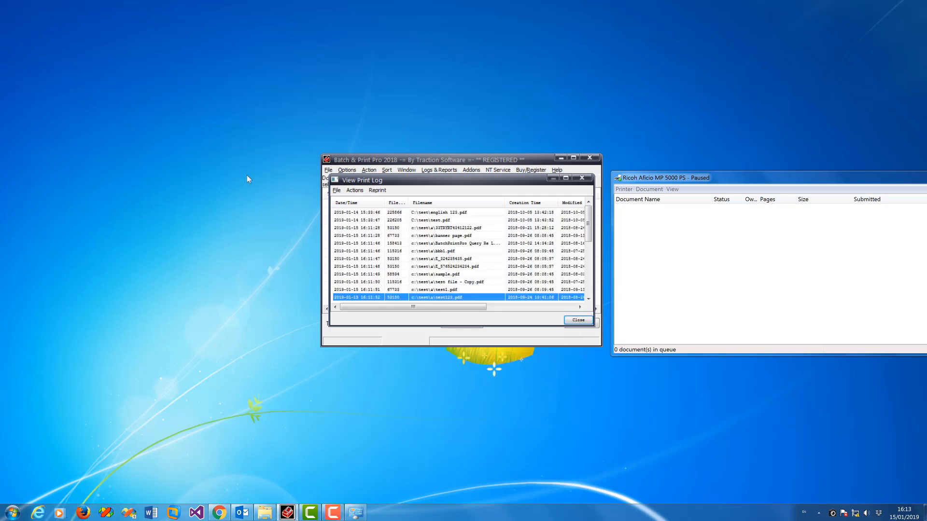
pyautogui.moveTo(460, 218)
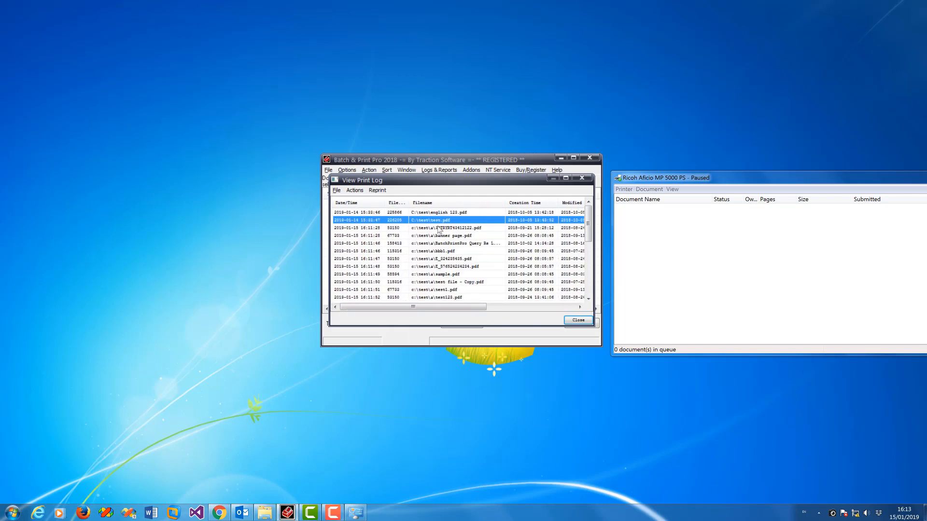
pyautogui.rightClick(432, 220)
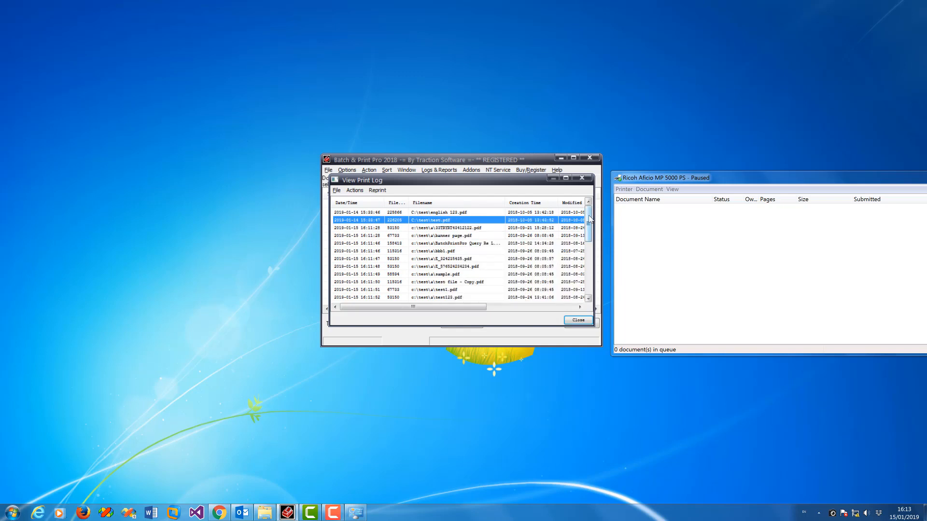
pyautogui.scroll(-3)
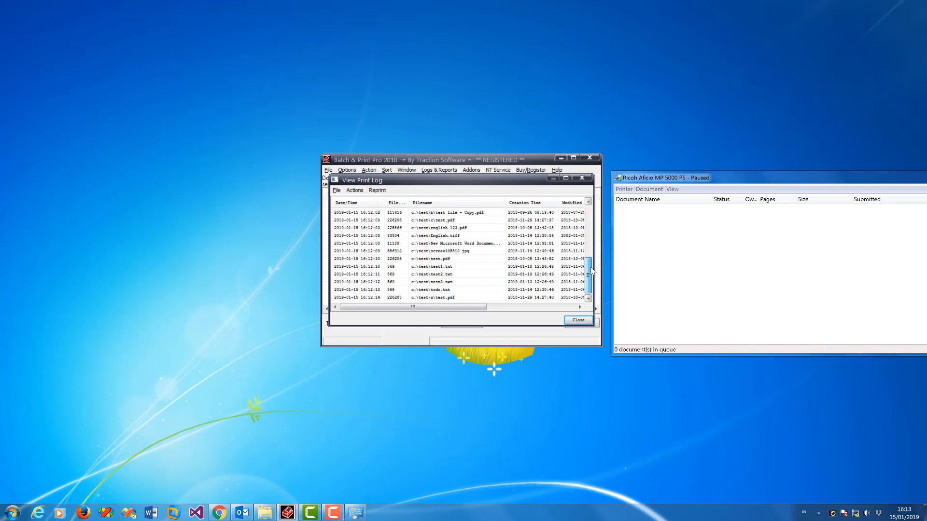
pyautogui.hscroll(3)
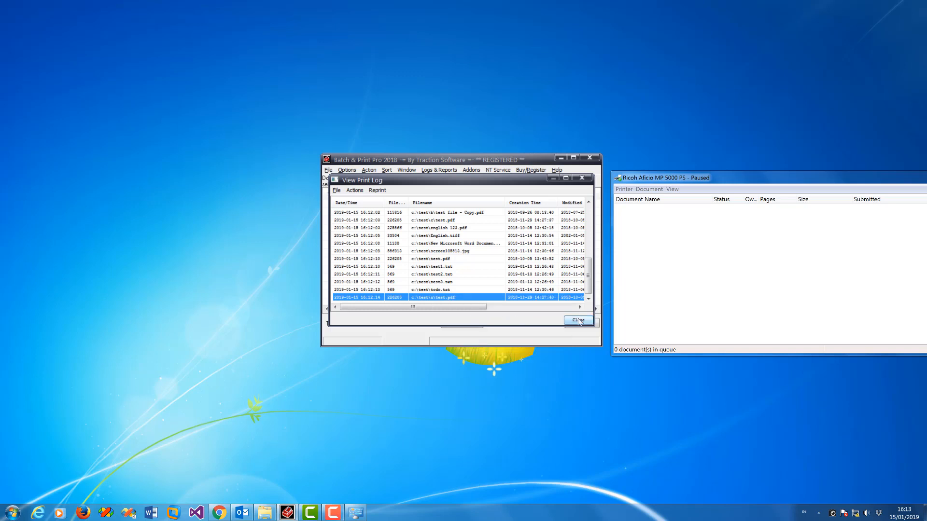
pyautogui.click(577, 320)
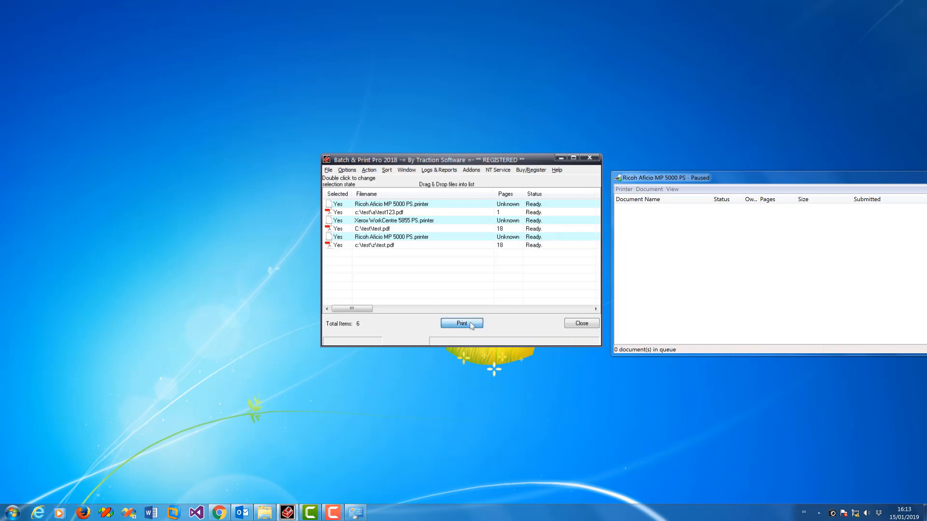
# - Start printing the six-item reprint list to the Ricoh and Xerox printer queues
pyautogui.click(462, 323)
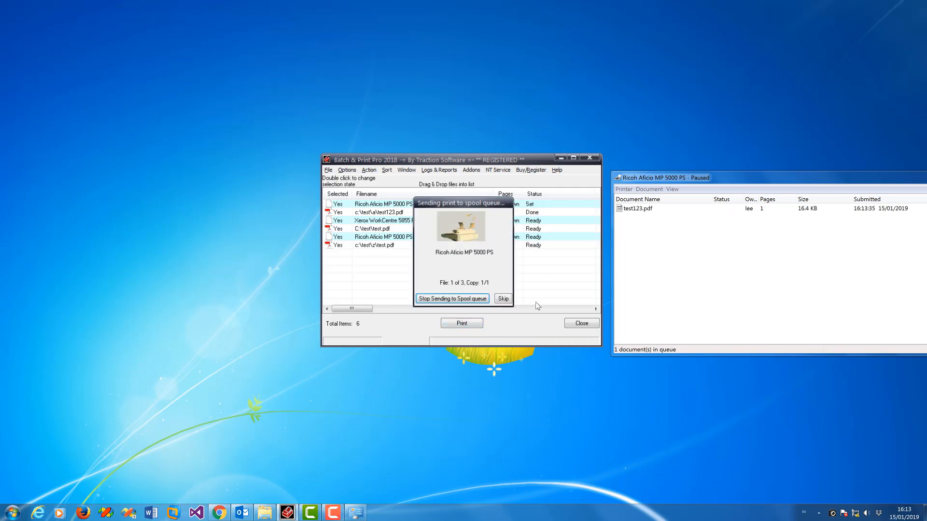
pyautogui.moveTo(566, 222)
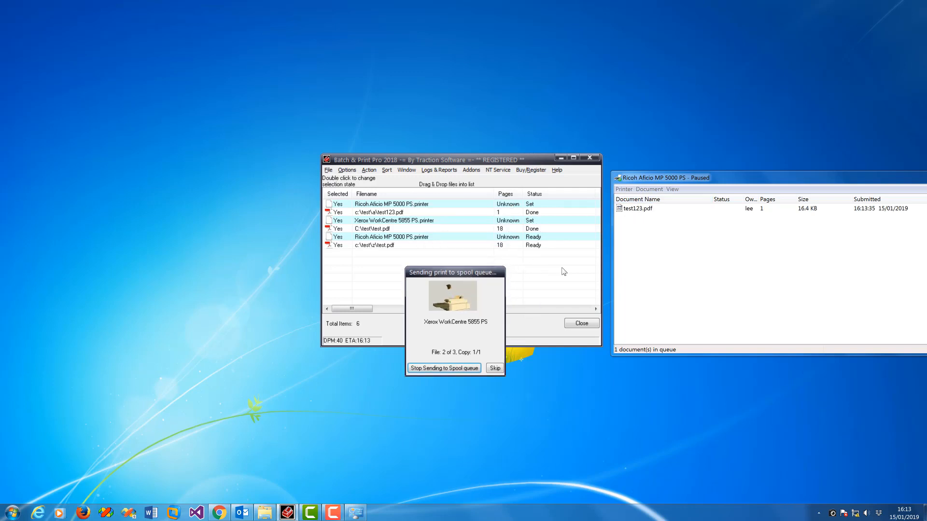
pyautogui.moveTo(438, 243)
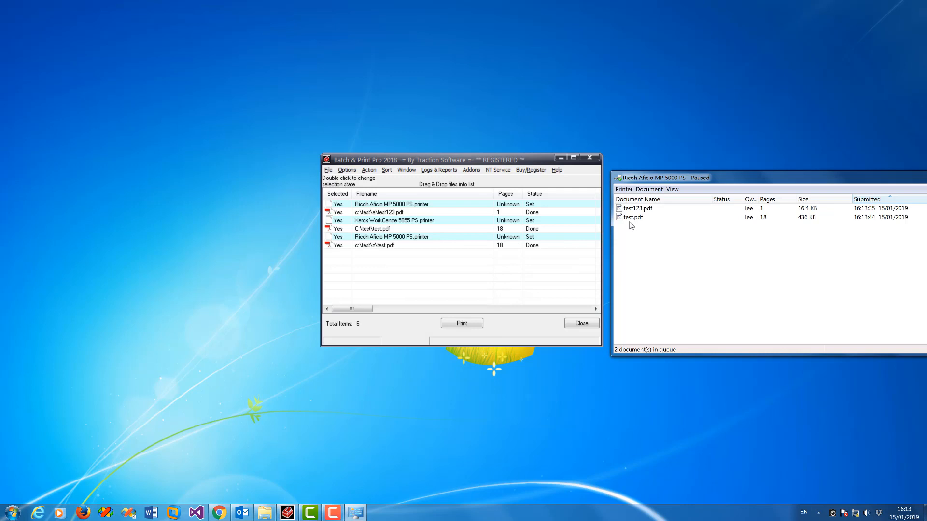
# - Show the Xerox WorkCentre 5855 PS queue with test.pdf waiting, from the tray icon
pyautogui.click(384, 244)
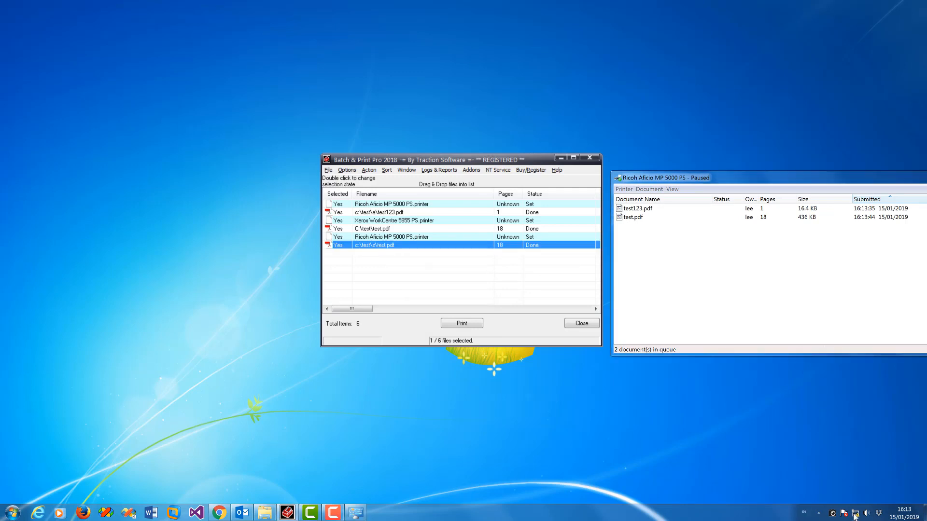
pyautogui.click(844, 513)
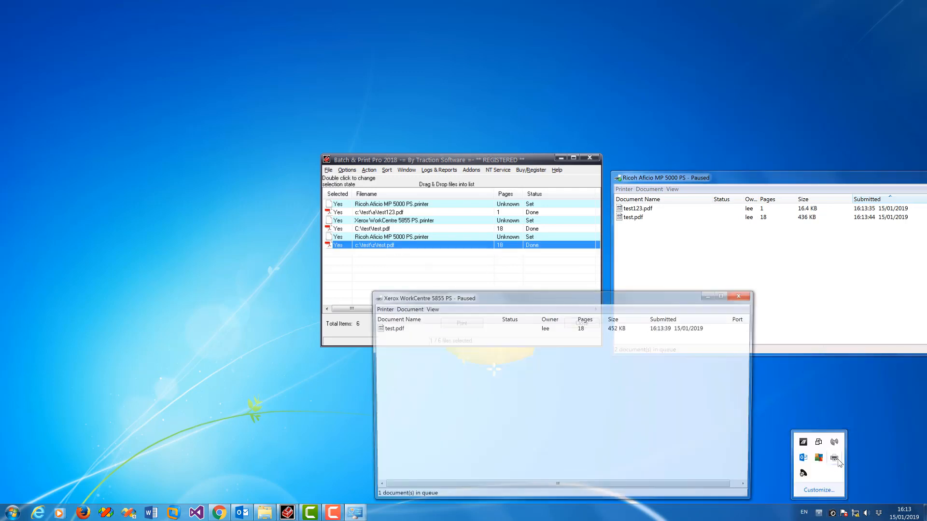